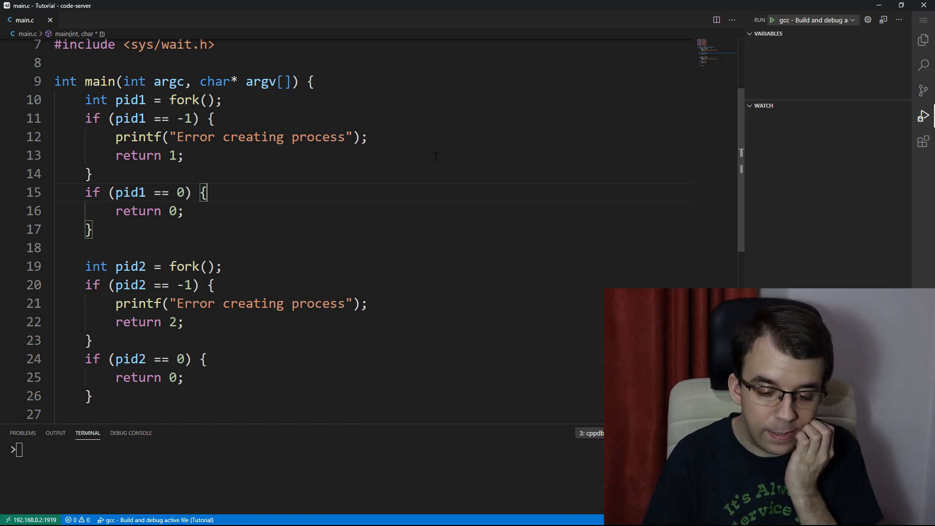
In the first child, add sleep and printf("Finished execution (%d)\n", getpid()).
{"action": "type", "text": "sleep(4);"}
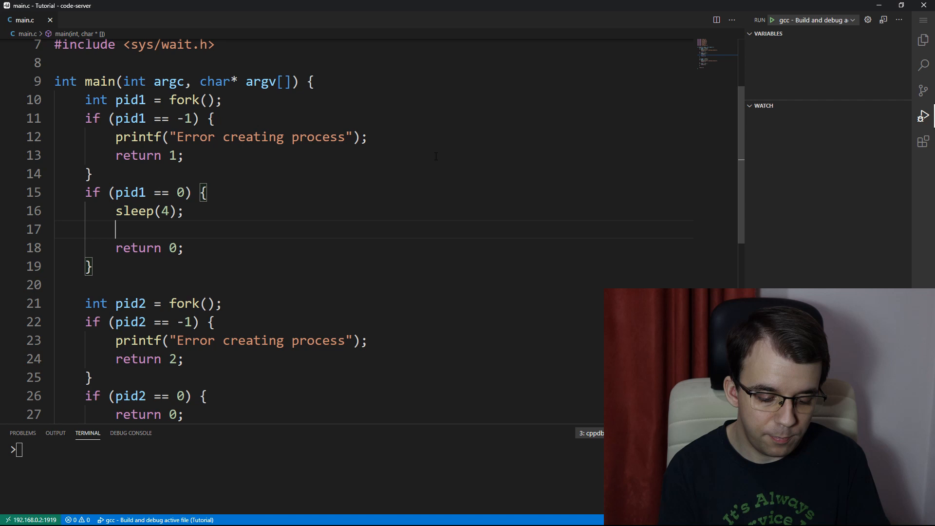
{"action": "type", "text": "printf(\"\")"}
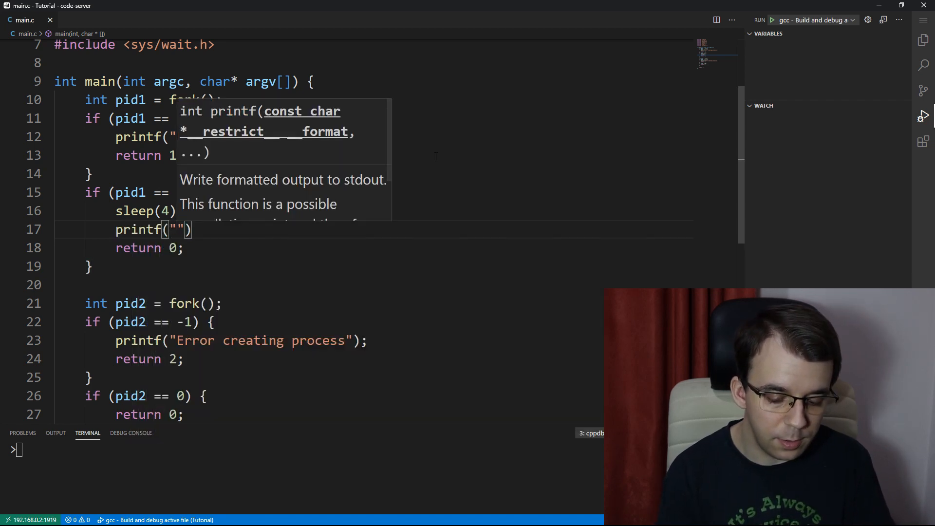
{"action": "type", "text": "Finished ex"}
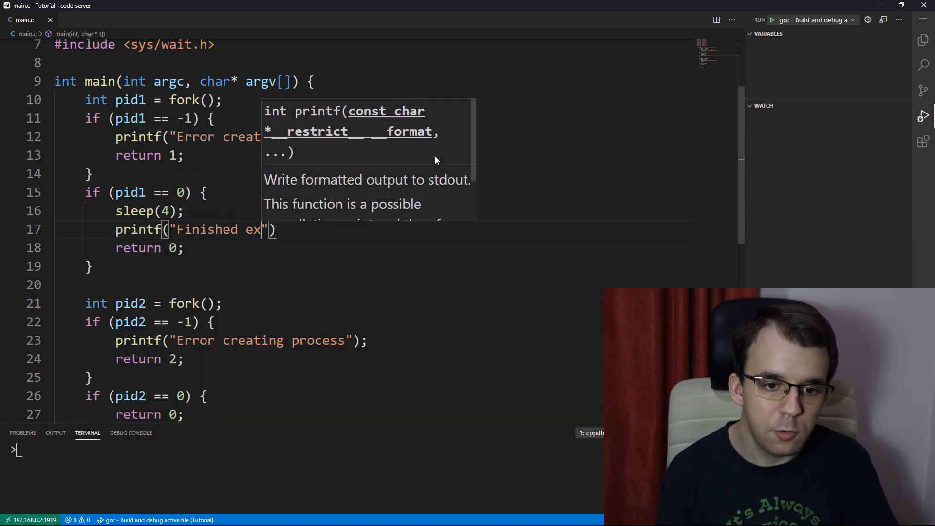
{"action": "type", "text": "ecution ()"}
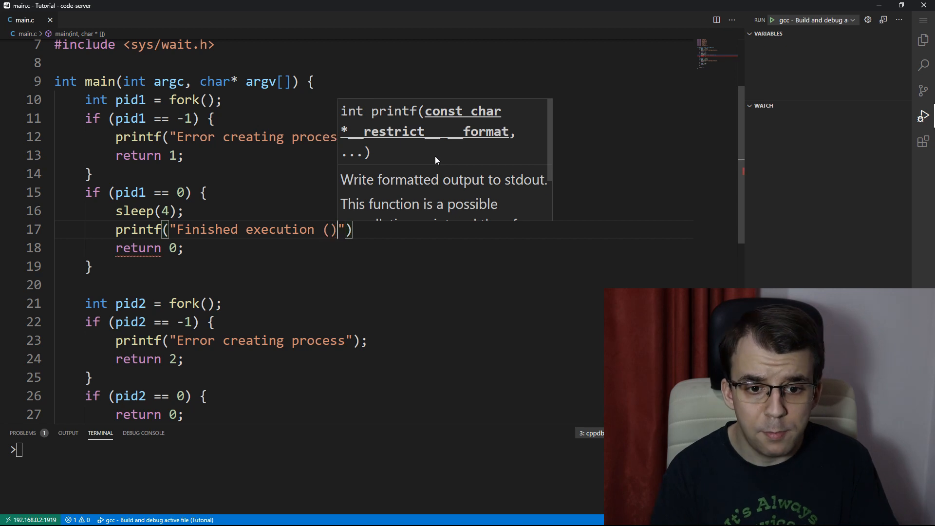
{"action": "type", "text": "%d"}
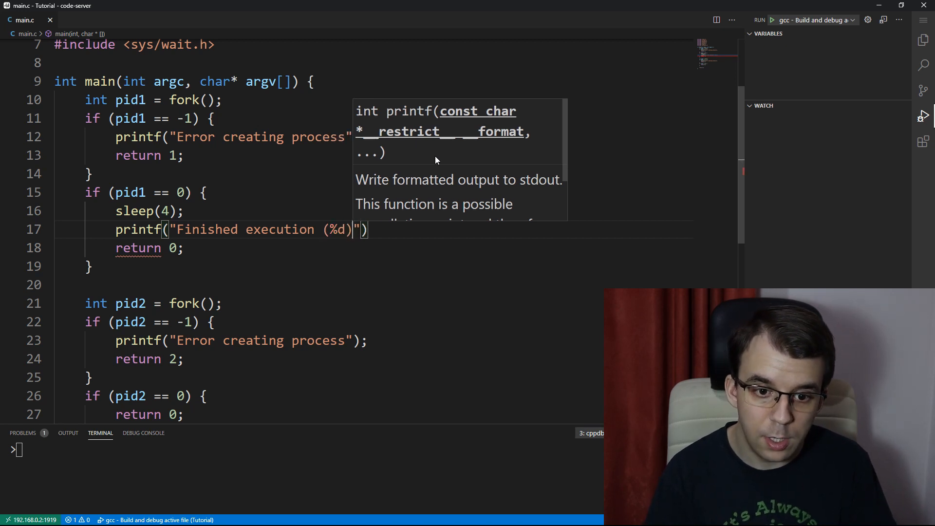
{"action": "type", "text": "\\n\", pid1"}
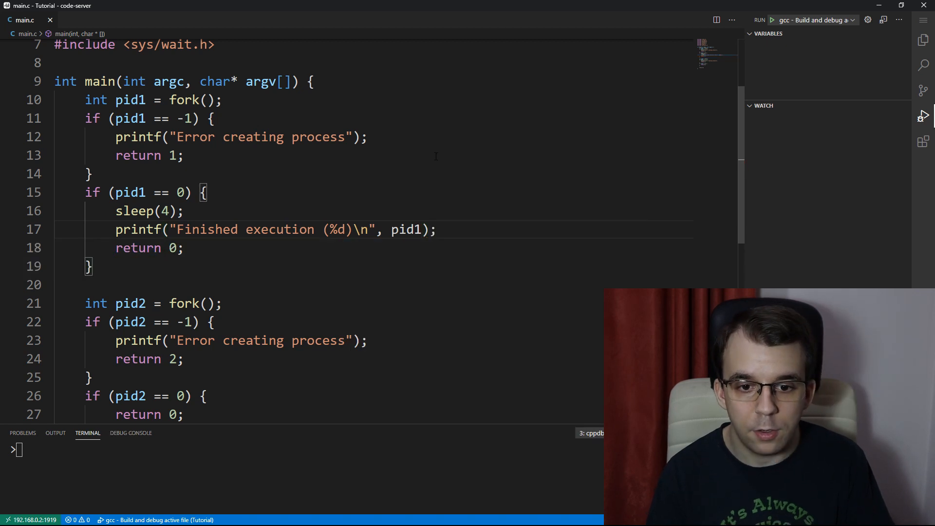
{"action": "type", "text": "getpid()"}
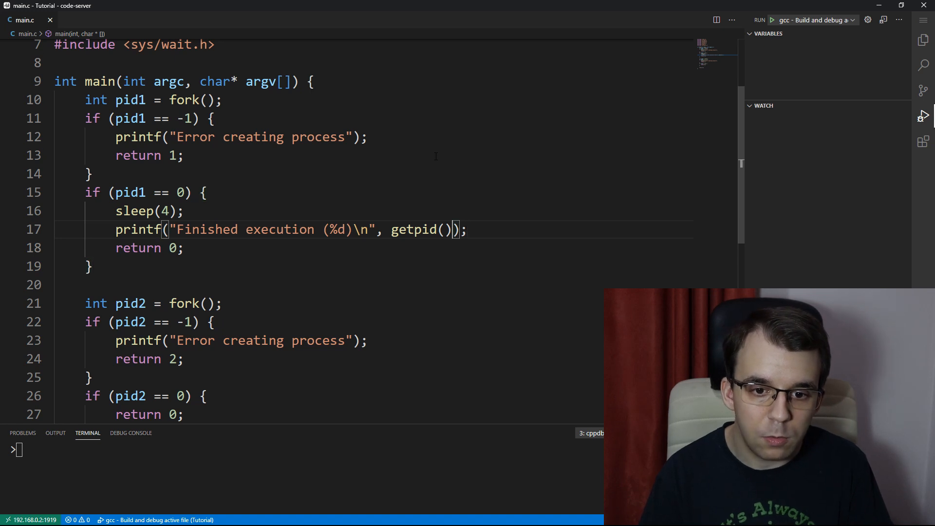
Give the second child the same print after sleep(1), and add wait(NULL) calls.
{"action": "double_click", "coordinate": [421, 229]}
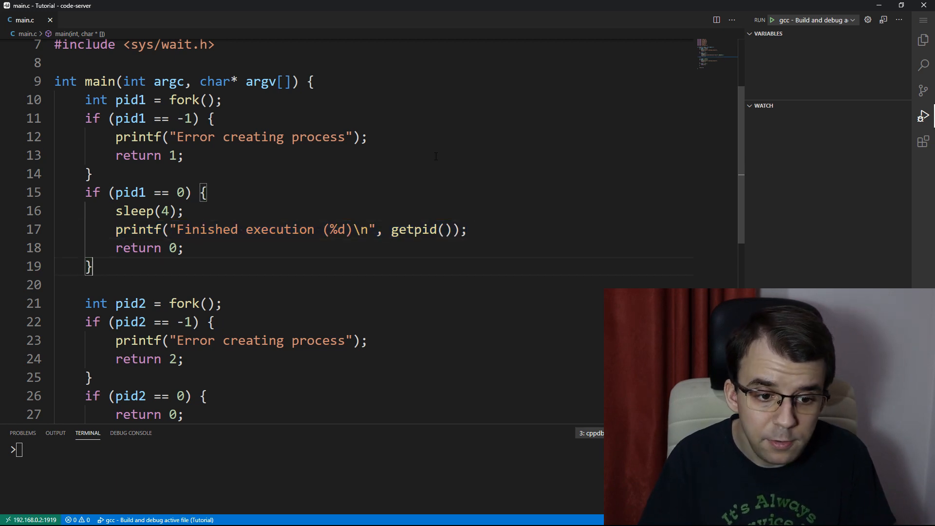
{"action": "scroll", "scroll_direction": "down", "scroll_amount": 3}
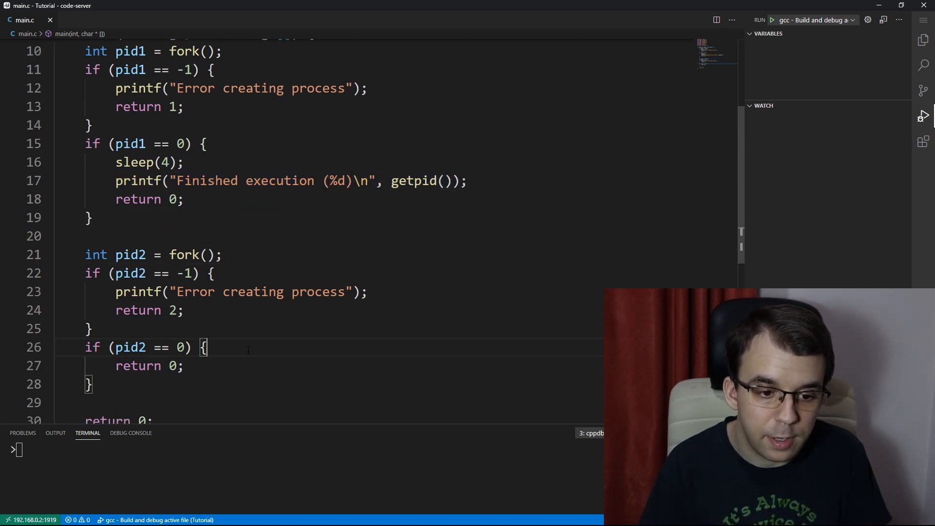
{"action": "type", "text": "printf(\"Finished execution (%d)\\n\", getpid());"}
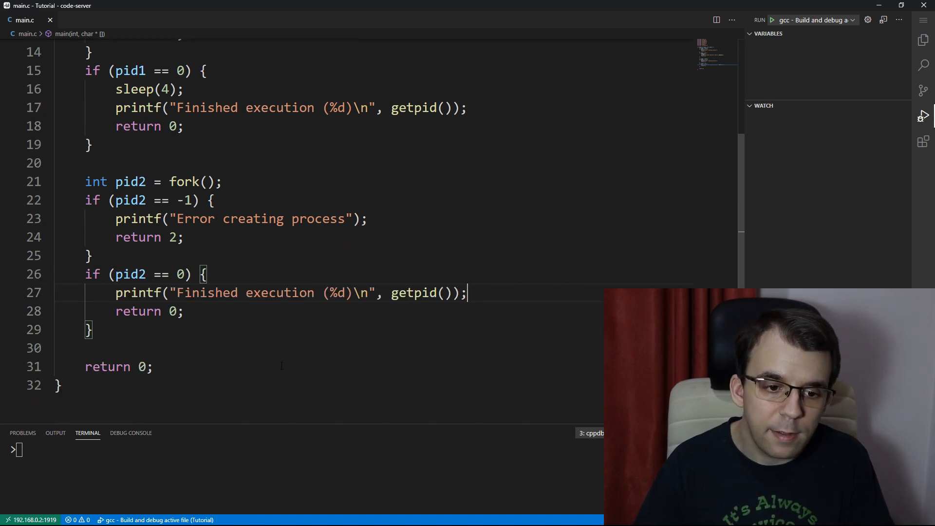
{"action": "key", "text": "Enter"}
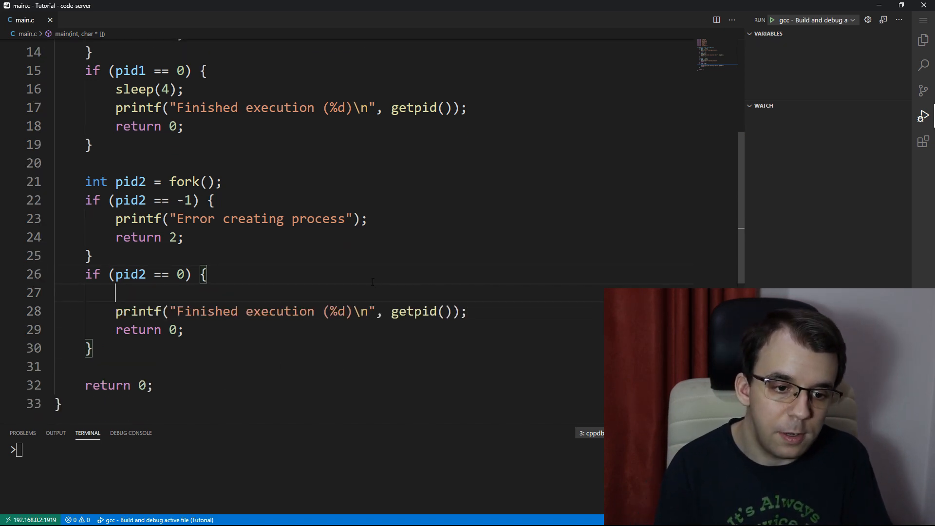
{"action": "type", "text": "sleep(1);"}
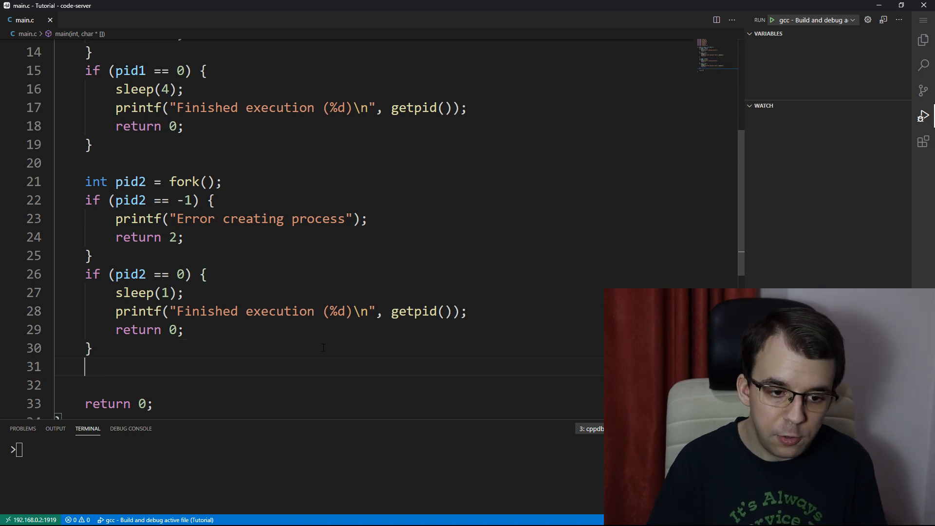
{"action": "type", "text": "wait(NULL);"}
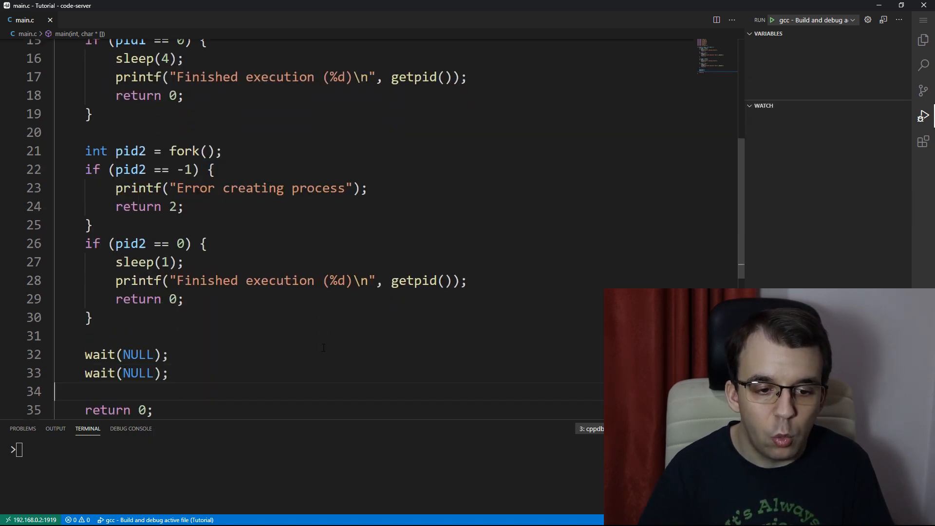
Build and run main.c, then review both children's Finished execution output.
{"action": "left_click", "coordinate": [770, 19]}
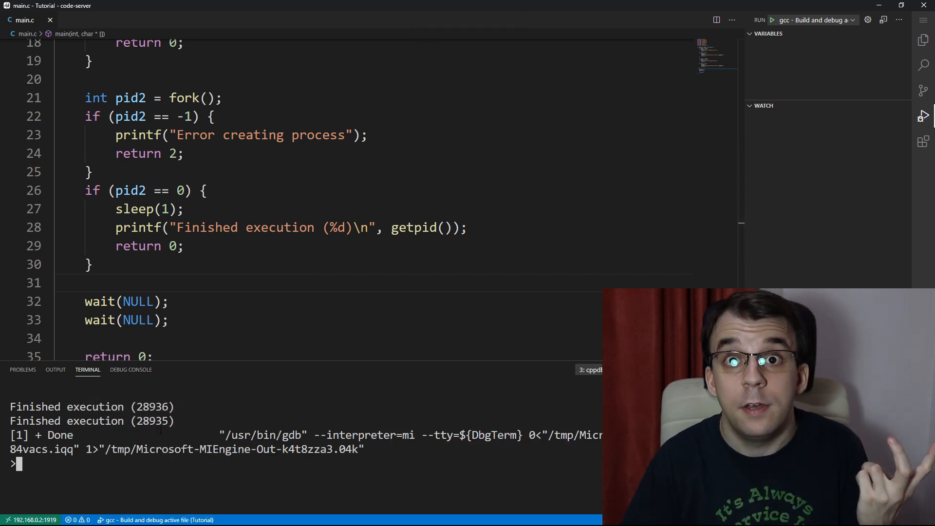
{"action": "scroll", "scroll_direction": "up", "scroll_amount": 3}
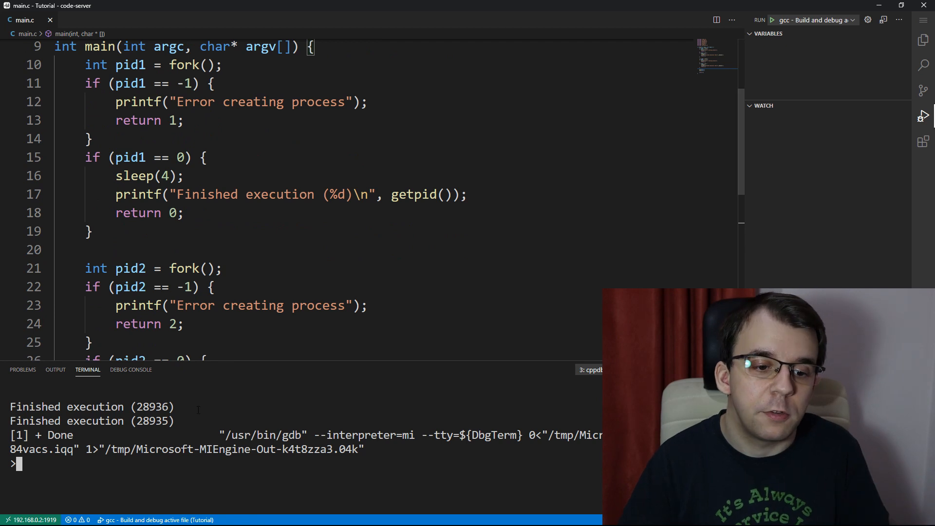
{"action": "scroll", "scroll_direction": "down", "scroll_amount": 3}
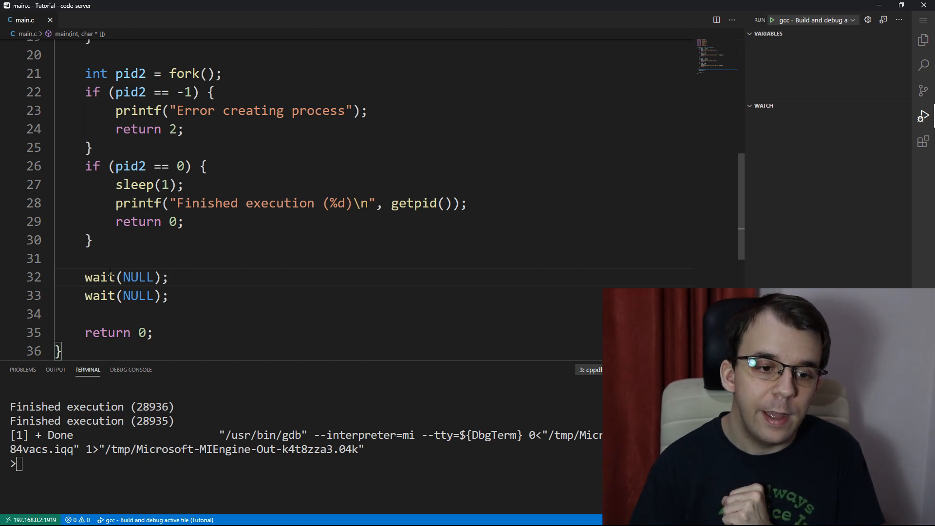
{"action": "mouse_move", "coordinate": [99, 277]}
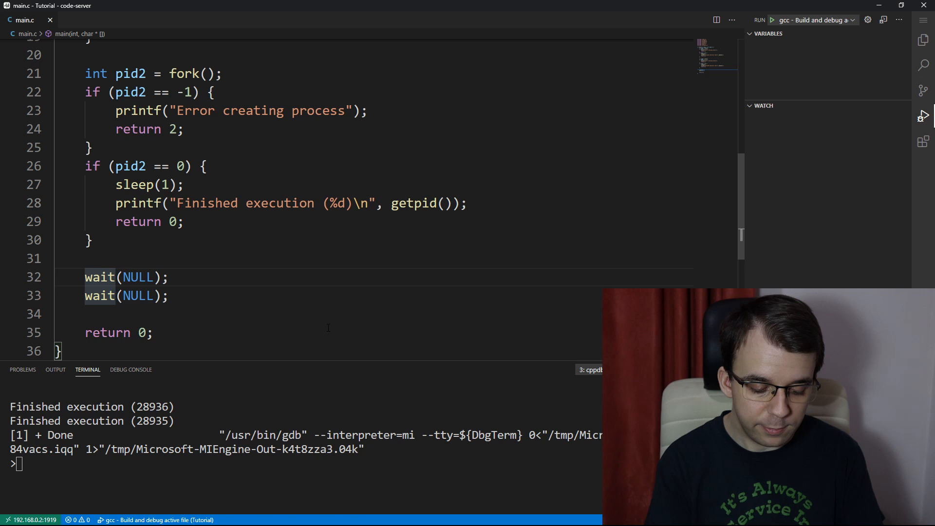
Store the wait results in pid1_res and pid2_res and print "Waited for %d" for each.
{"action": "type", "text": "int"}
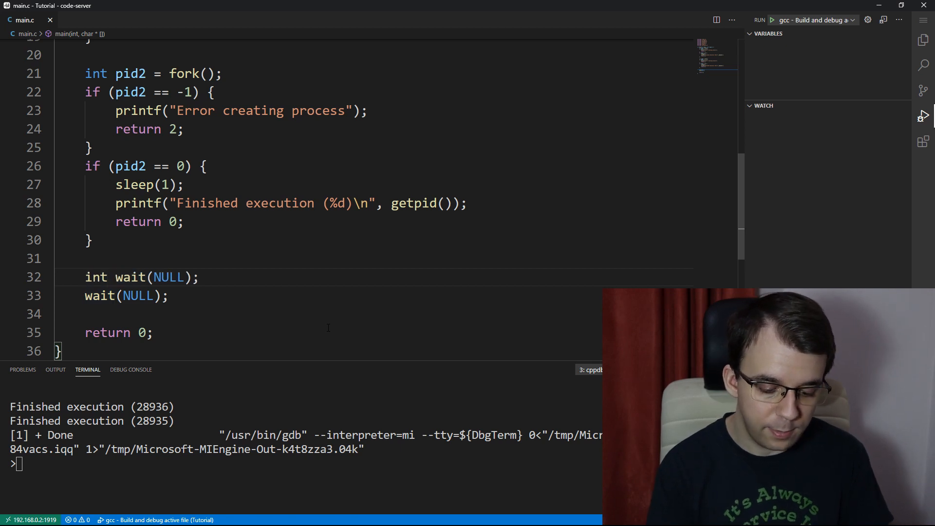
{"action": "type", "text": "pid1_res ="}
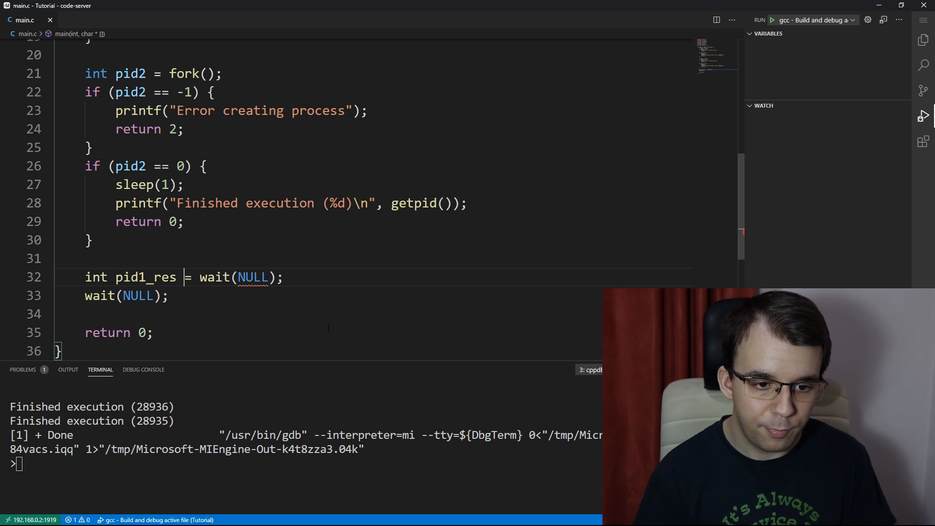
{"action": "type", "text": "printf(\"Waited for %d"}
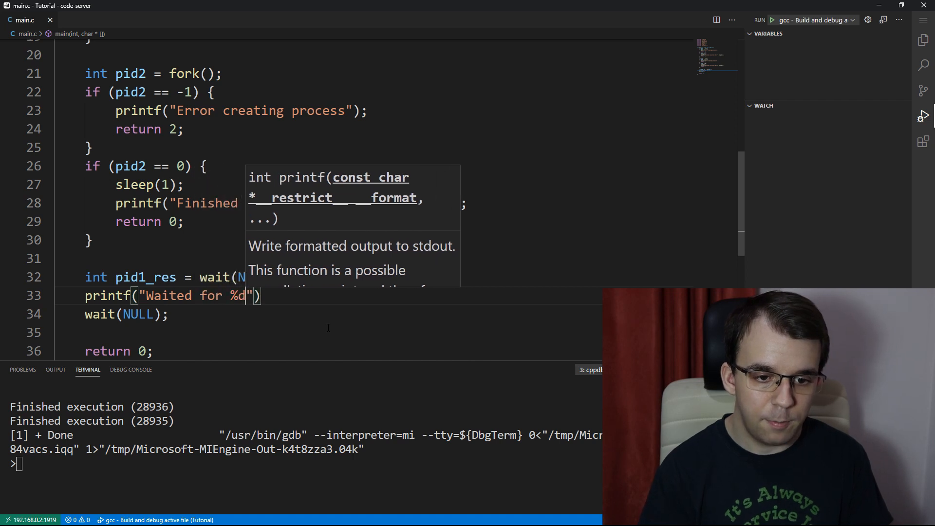
{"action": "type", "text": "\\n\", pid1_res"}
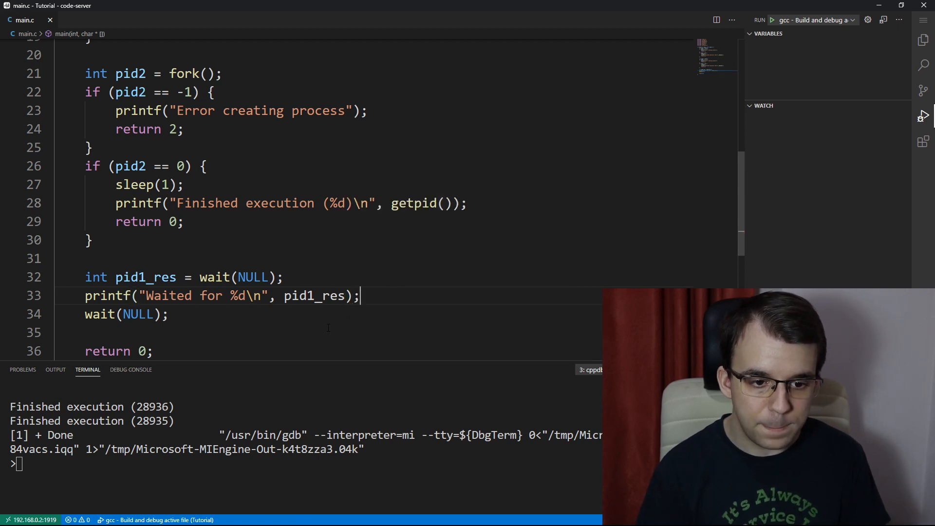
{"action": "type", "text": "int"}
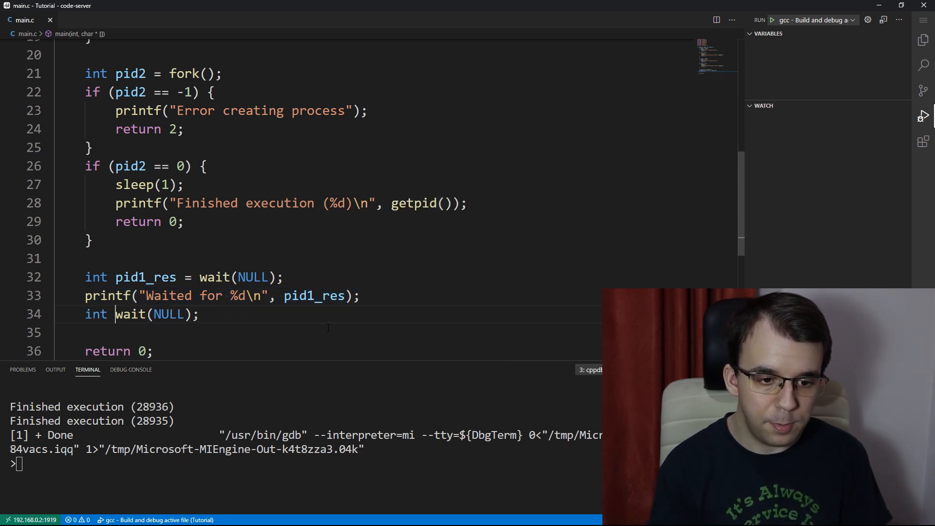
{"action": "type", "text": "pid2_res ="}
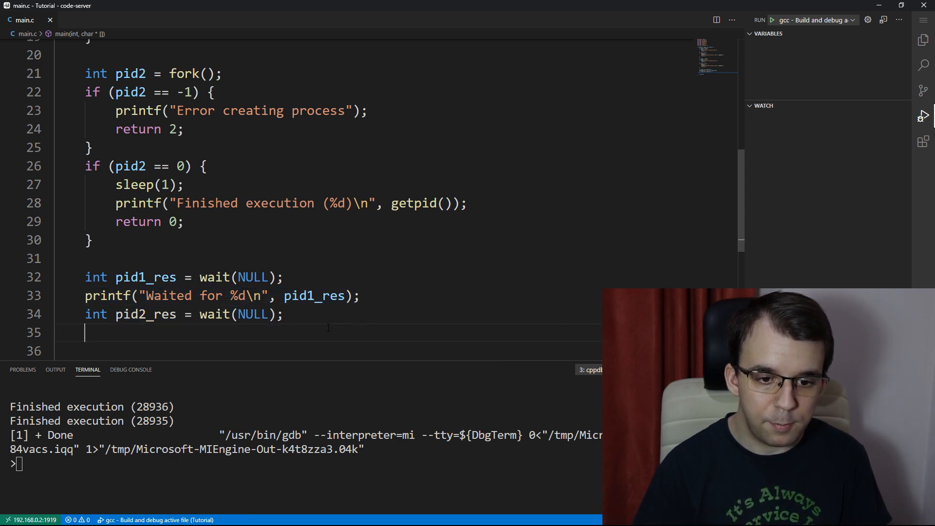
{"action": "type", "text": "printf(\"Waited for %d\\n\", pid2_res);"}
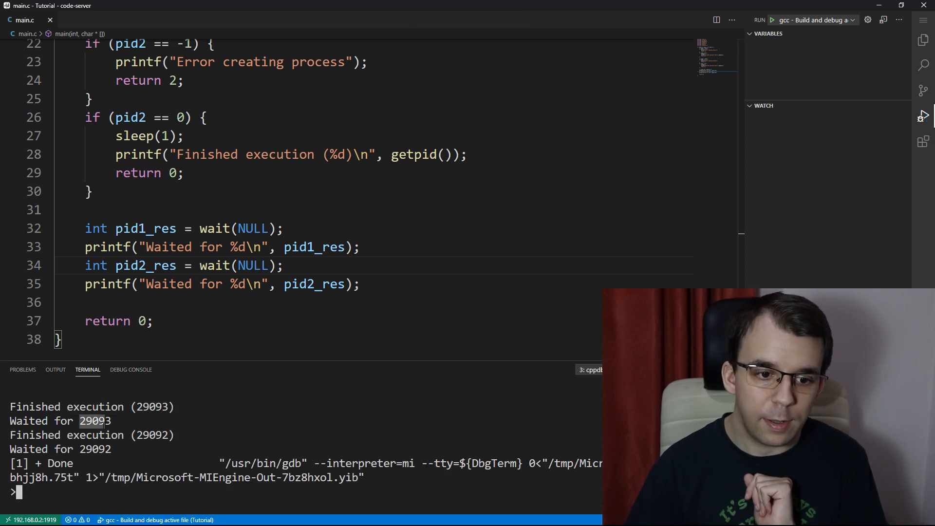
Highlight the first wait call, pid2_res and the first child's sleep(4) to compare timing.
{"action": "double_click", "coordinate": [232, 228]}
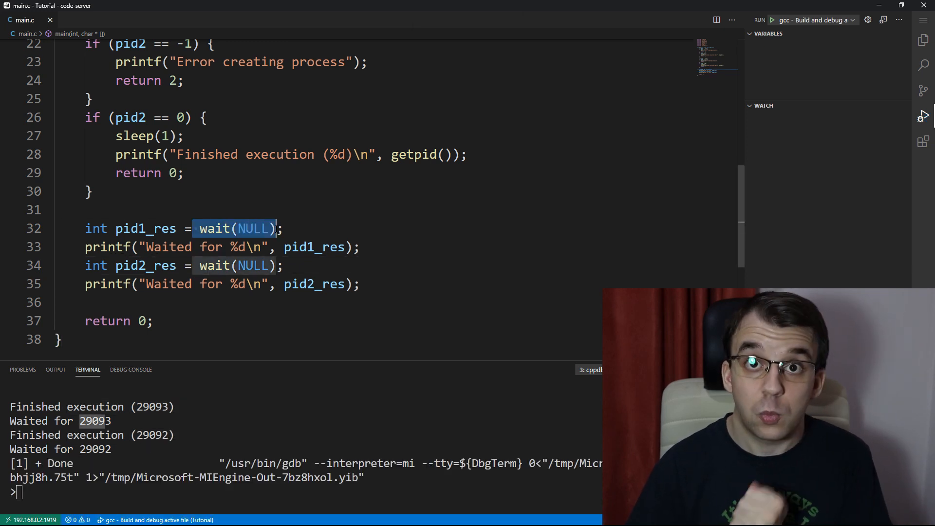
{"action": "left_click", "coordinate": [336, 247]}
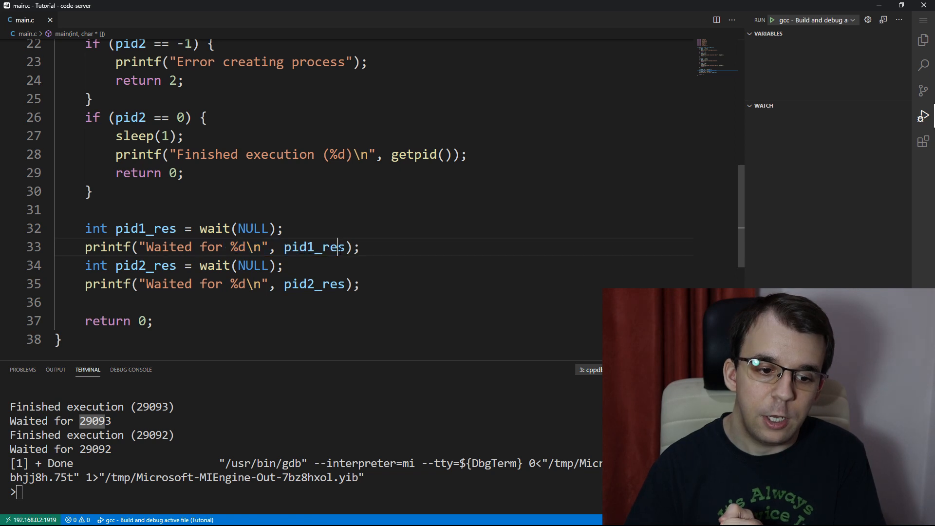
{"action": "double_click", "coordinate": [313, 247]}
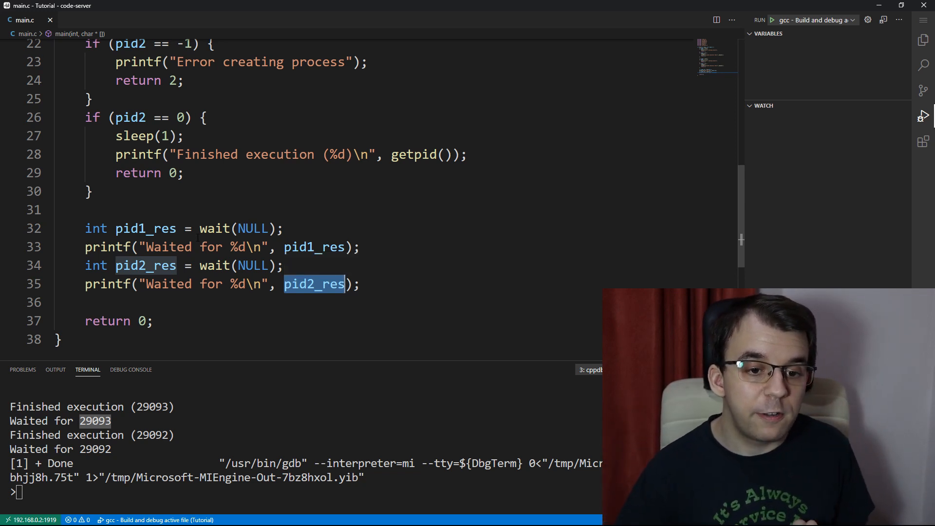
{"action": "scroll", "scroll_direction": "up", "scroll_amount": 3}
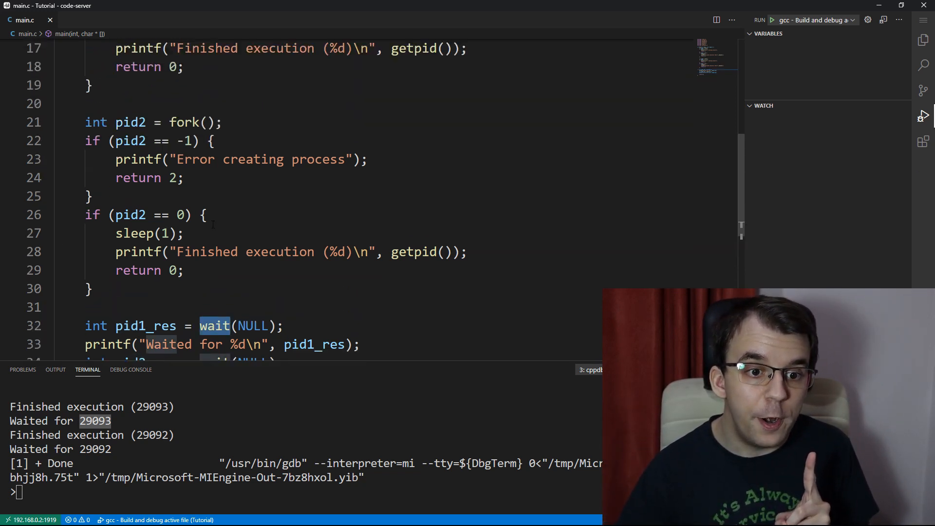
{"action": "scroll", "scroll_direction": "up", "scroll_amount": 3}
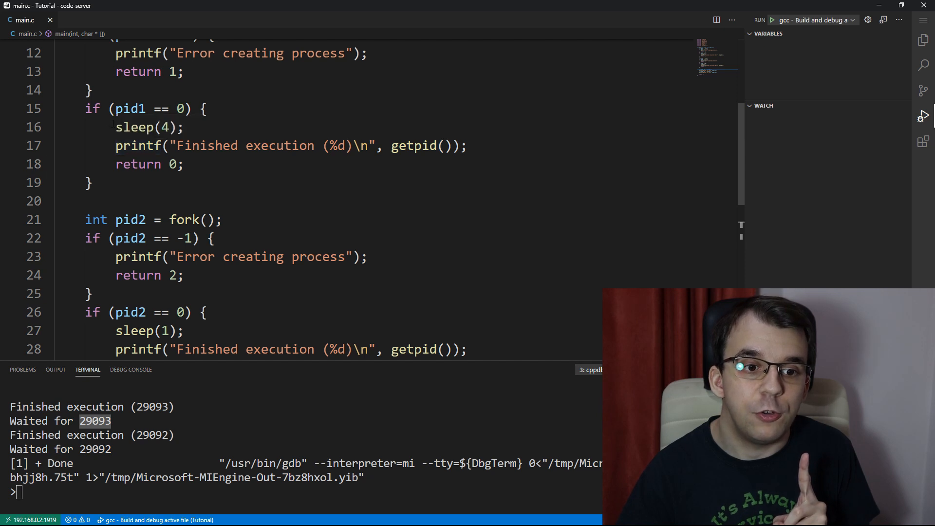
{"action": "double_click", "coordinate": [147, 127]}
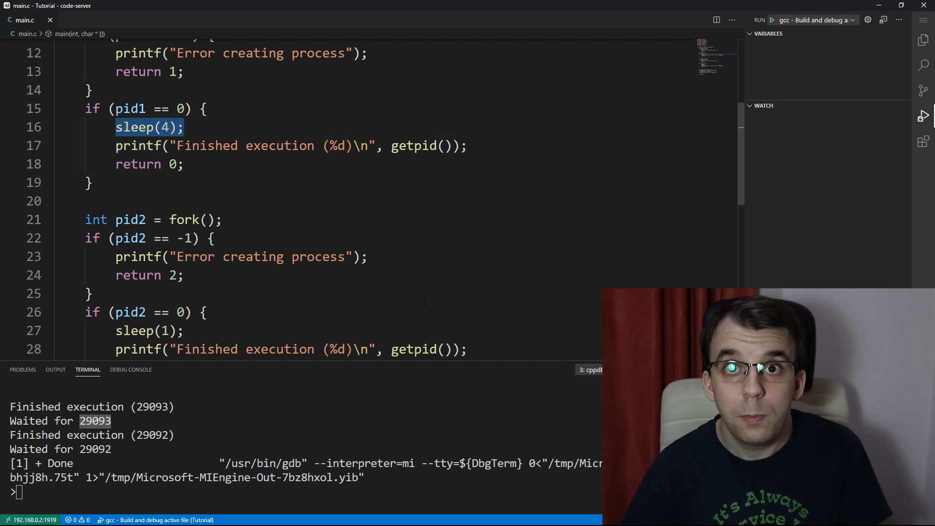
{"action": "scroll", "scroll_direction": "down", "scroll_amount": 3}
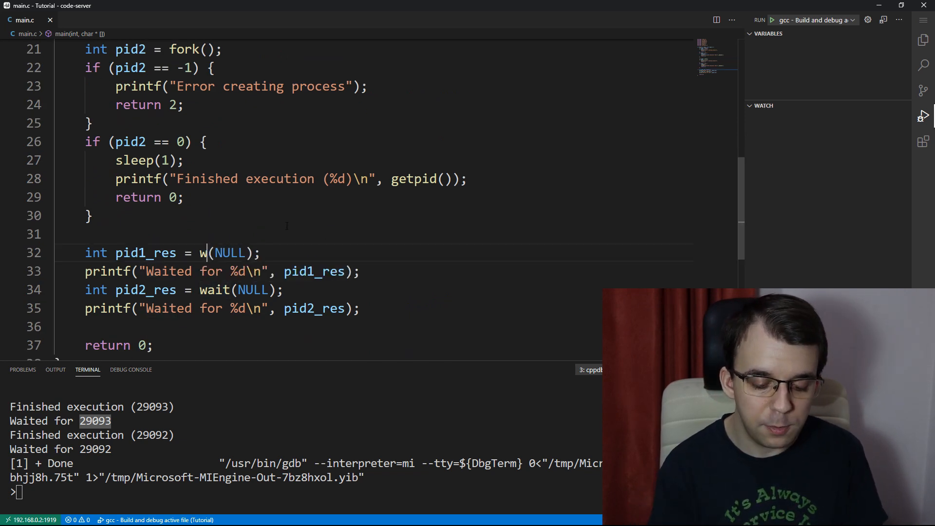
Change the first wait to waitpid(pid1, NULL, 0) and retarget the second at pid2.
{"action": "type", "text": "aitpid"}
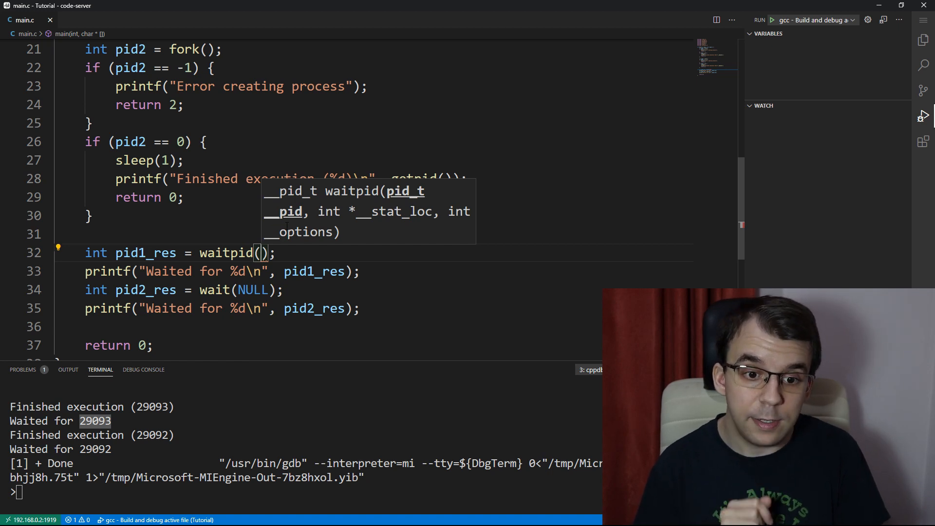
{"action": "type", "text": "p"}
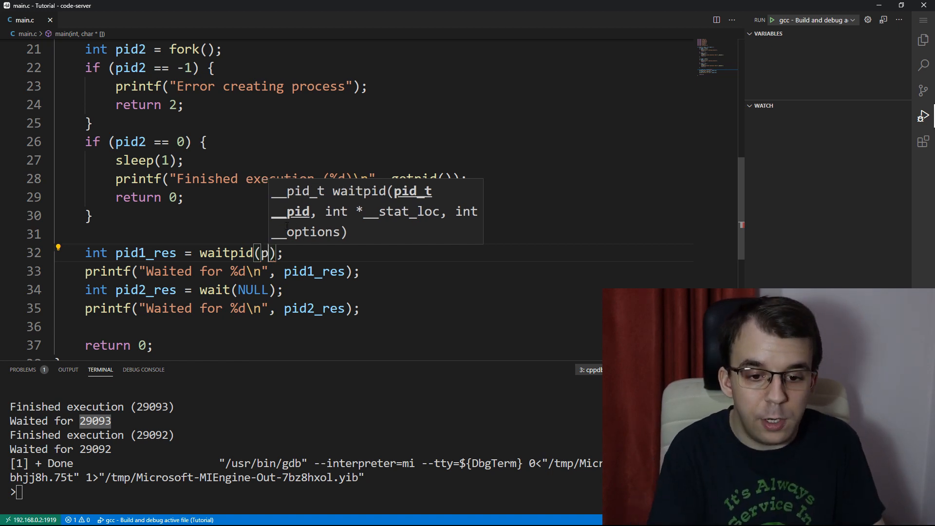
{"action": "type", "text": "id1"}
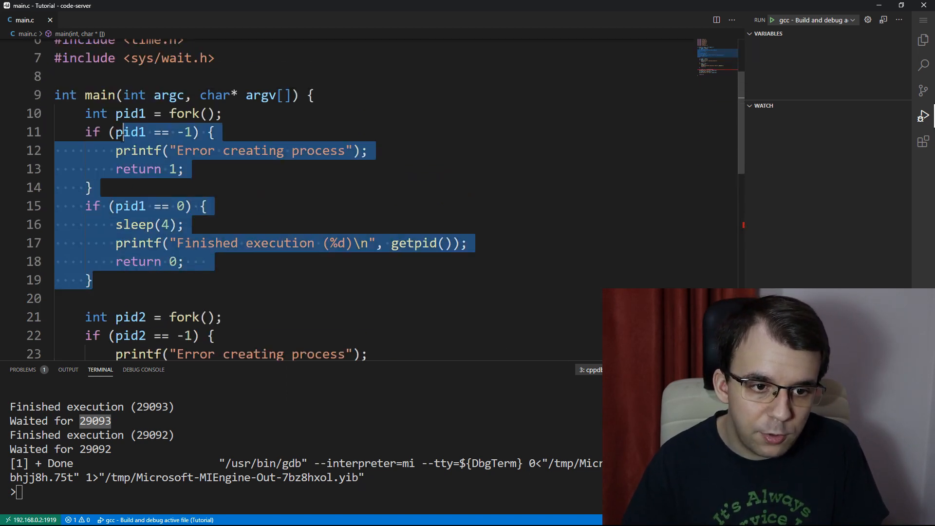
{"action": "scroll", "scroll_direction": "down", "scroll_amount": 3}
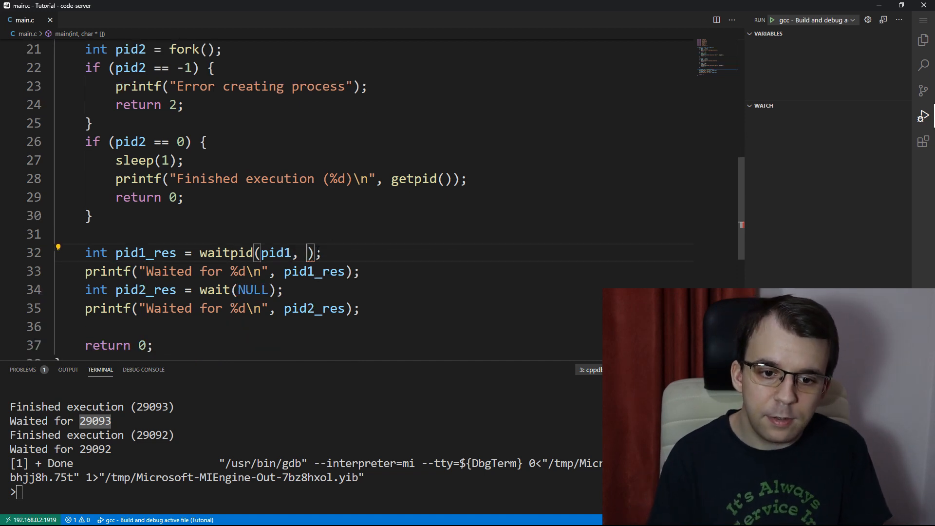
{"action": "type", "text": "NULL"}
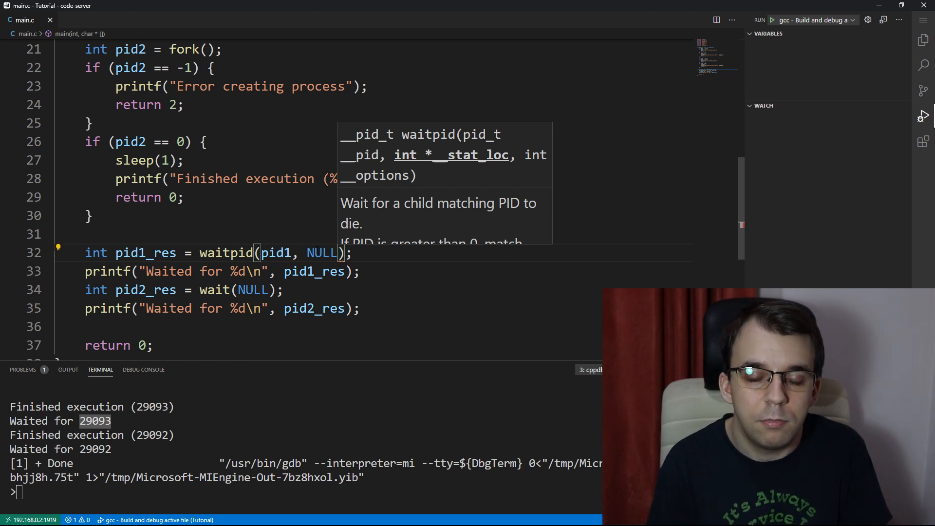
{"action": "type", "text": ","}
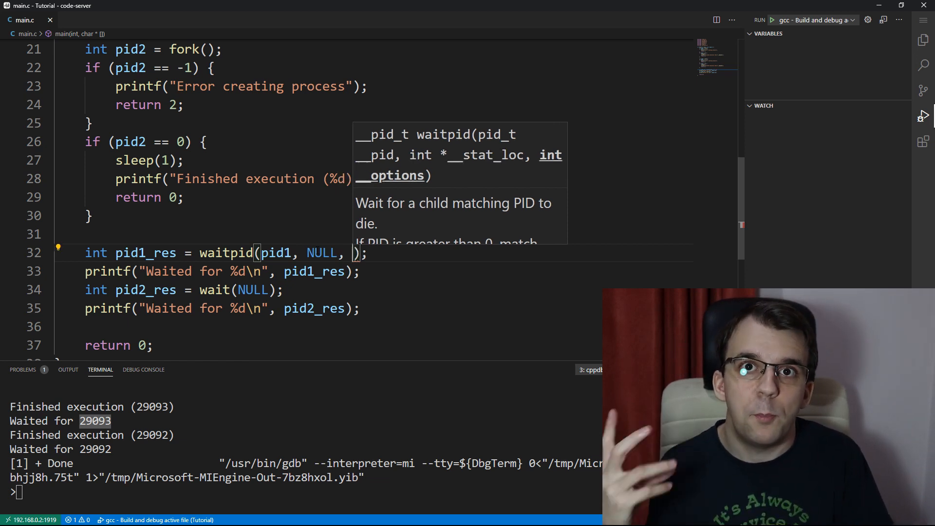
{"action": "type", "text": "0"}
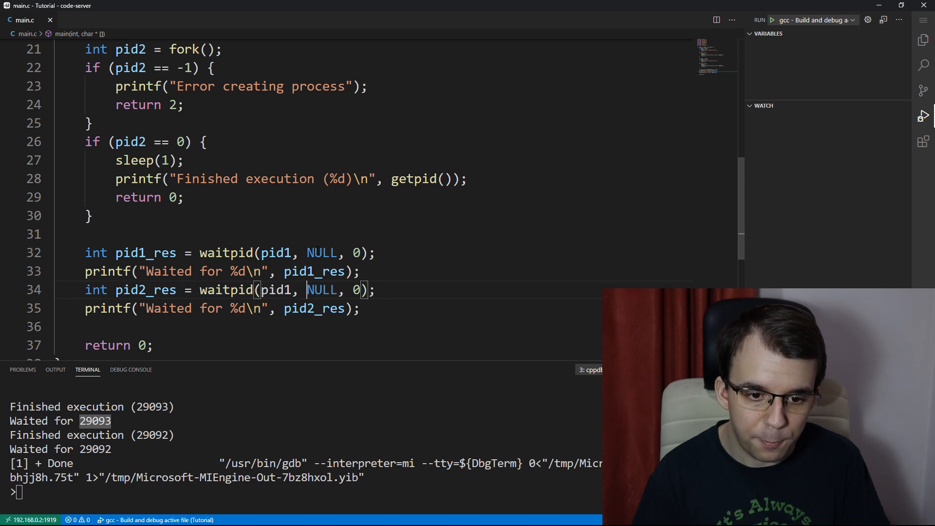
{"action": "type", "text": "pid2"}
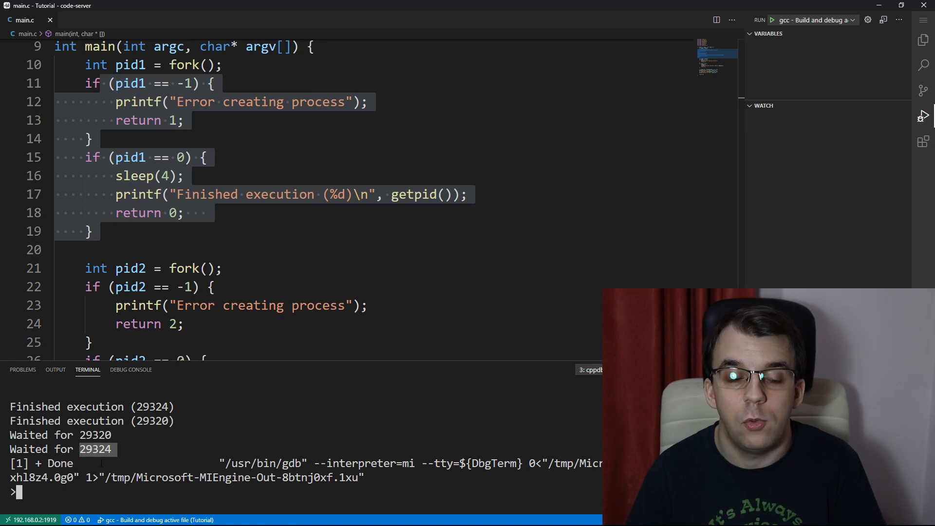
Scroll to the end of main.c and click into the editor.
{"action": "scroll", "scroll_direction": "down", "scroll_amount": 3}
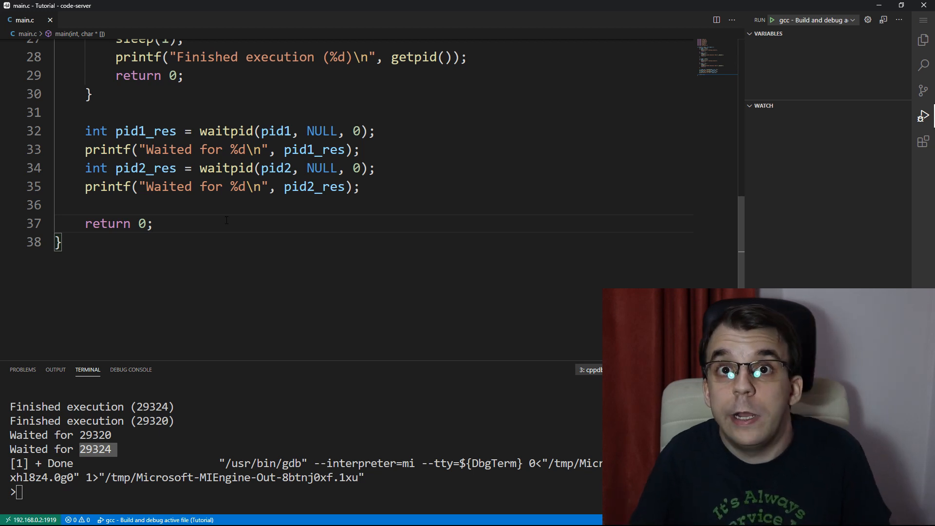
{"action": "left_click", "coordinate": [152, 223]}
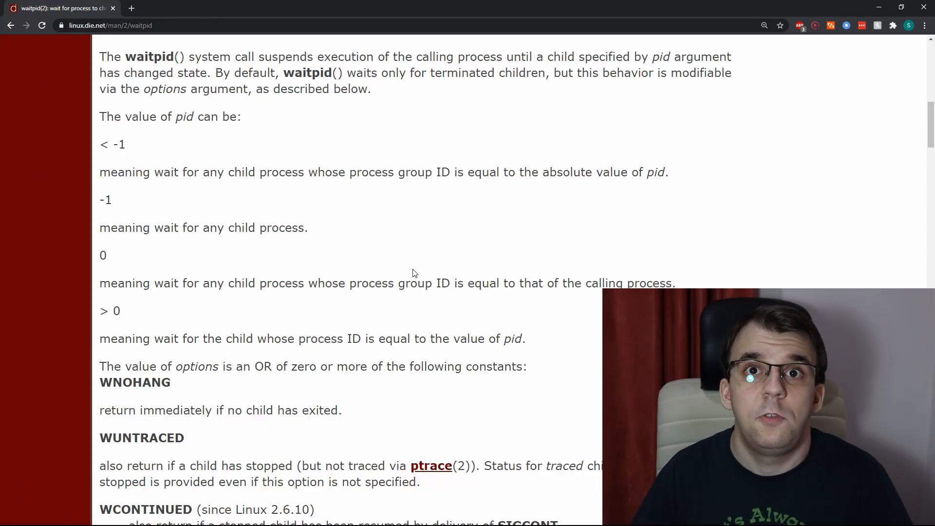
{"action": "mouse_move", "coordinate": [201, 159]}
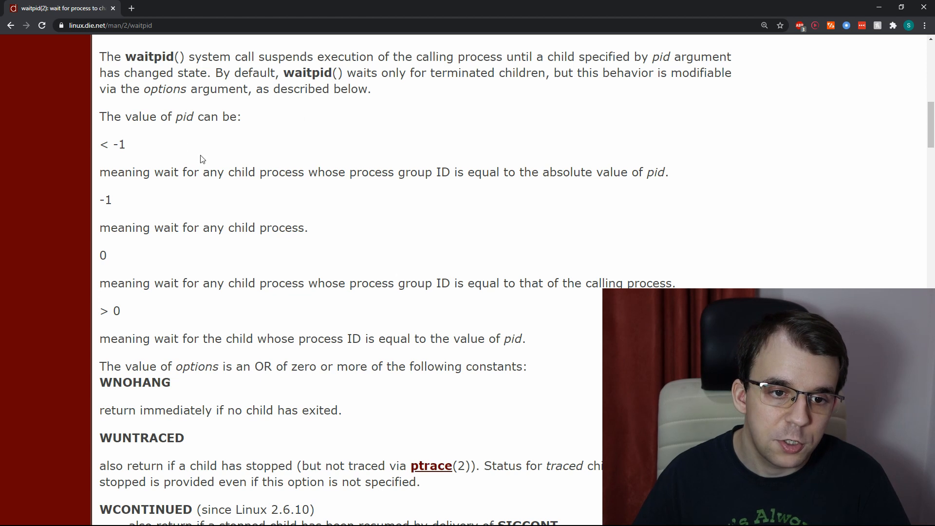
On the waitpid man page, highlight 'pid', the '< -1' case and further option entries.
{"action": "double_click", "coordinate": [186, 116]}
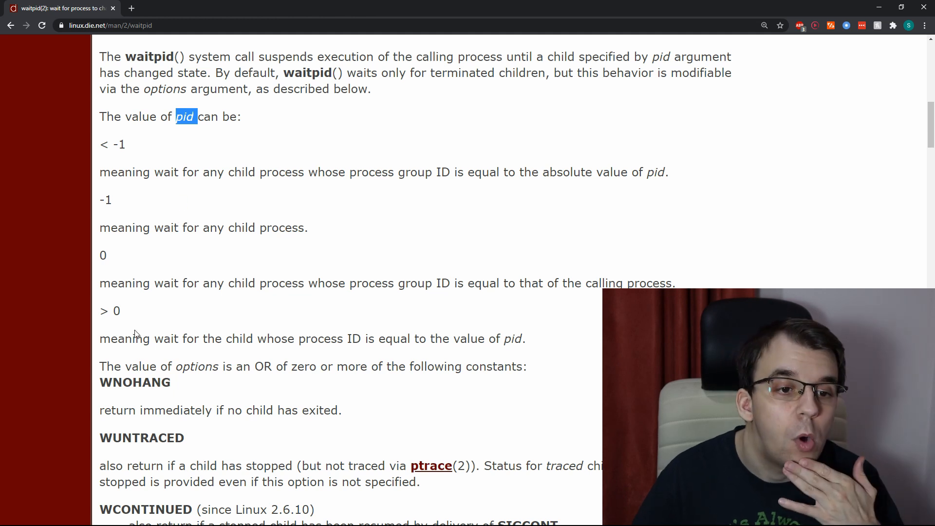
{"action": "double_click", "coordinate": [111, 145]}
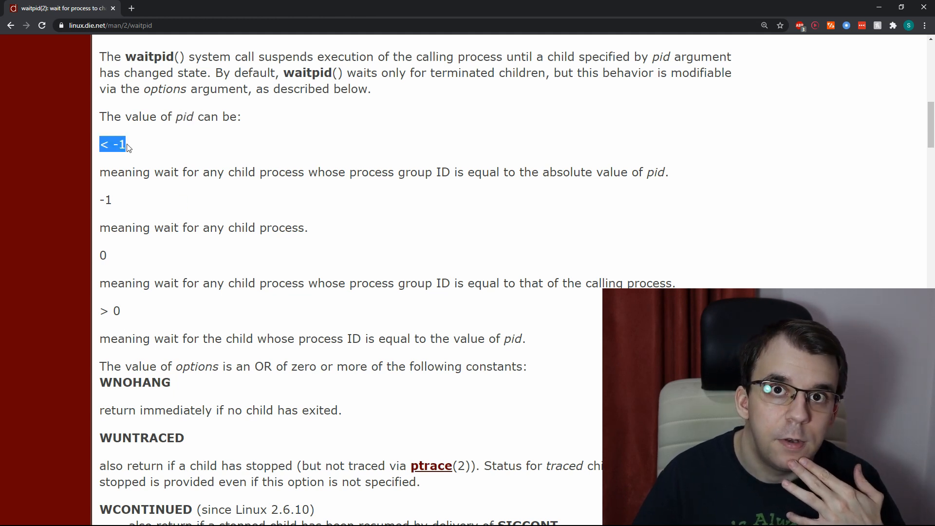
{"action": "mouse_move", "coordinate": [332, 167]}
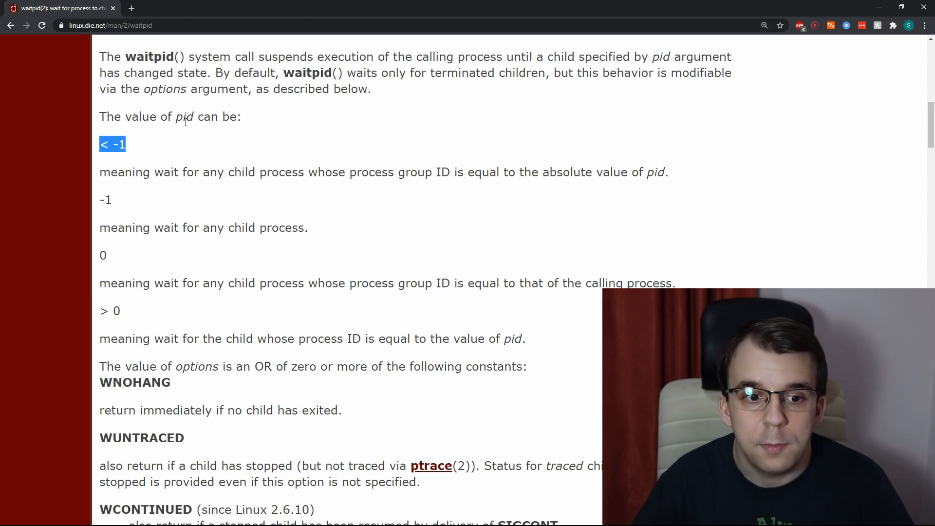
{"action": "double_click", "coordinate": [106, 199]}
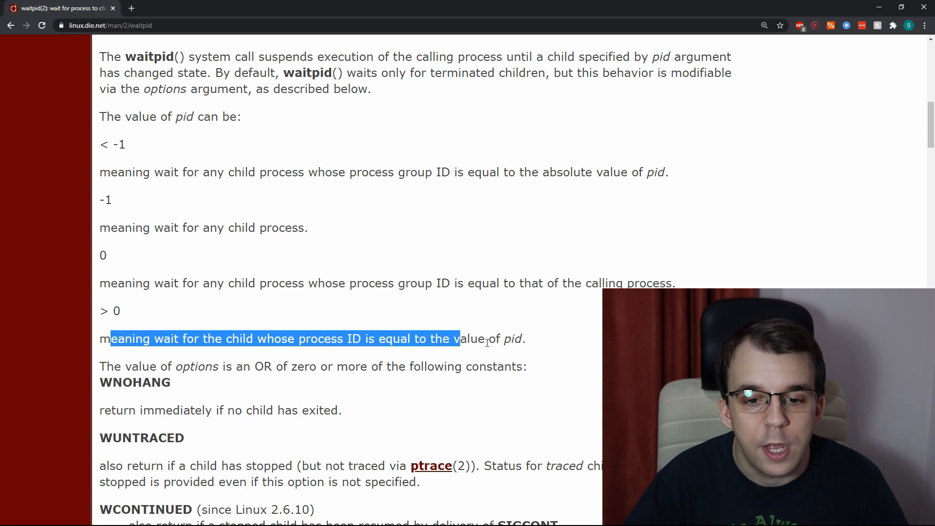
{"action": "left_click", "coordinate": [536, 339]}
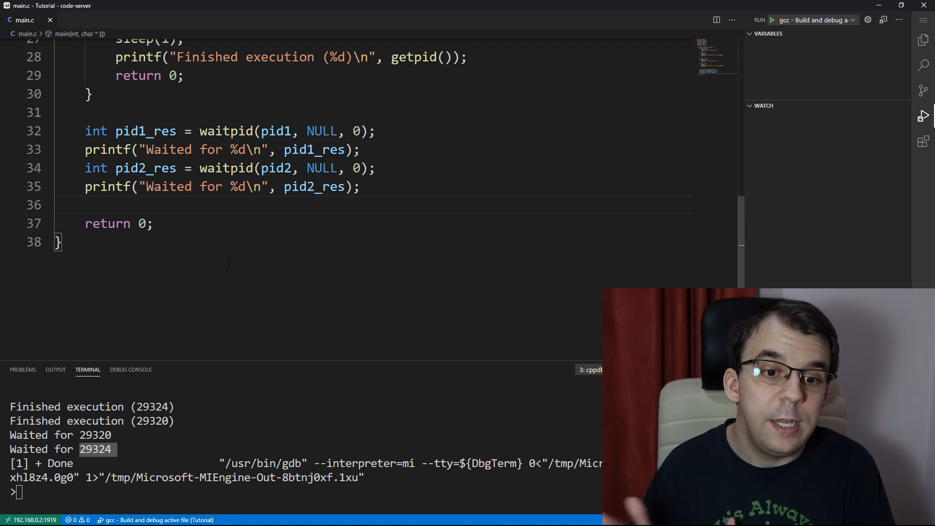
Replace the 0 options argument with WNOHANG and highlight the NULL status argument.
{"action": "left_click", "coordinate": [354, 130]}
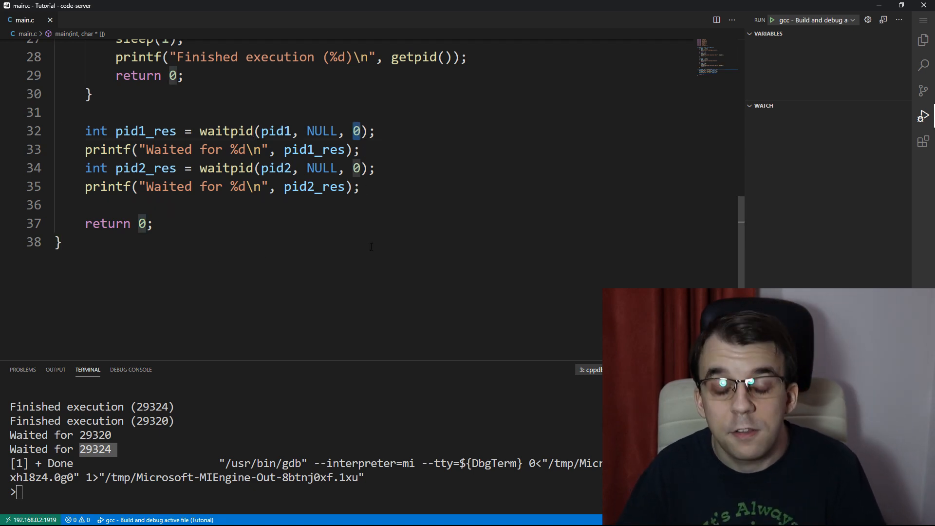
{"action": "type", "text": "WNOHANG"}
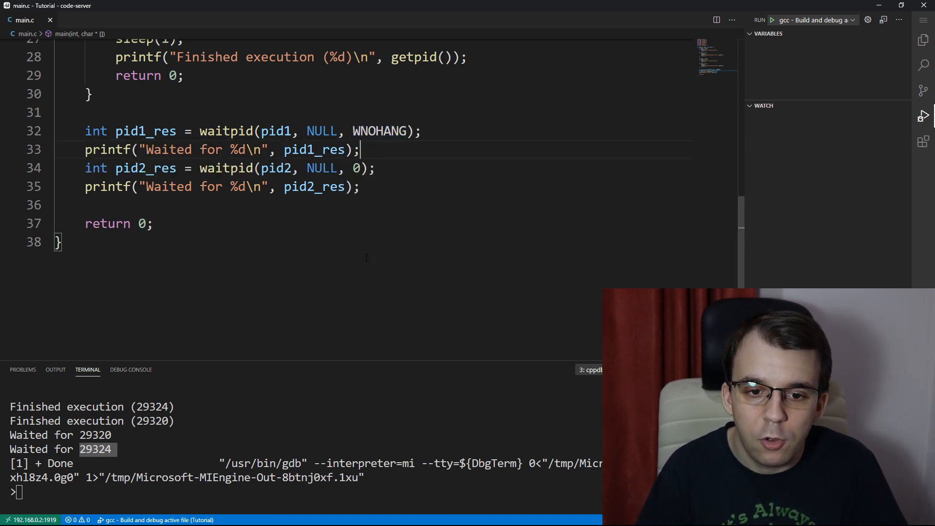
{"action": "type", "text": "WNOHANG"}
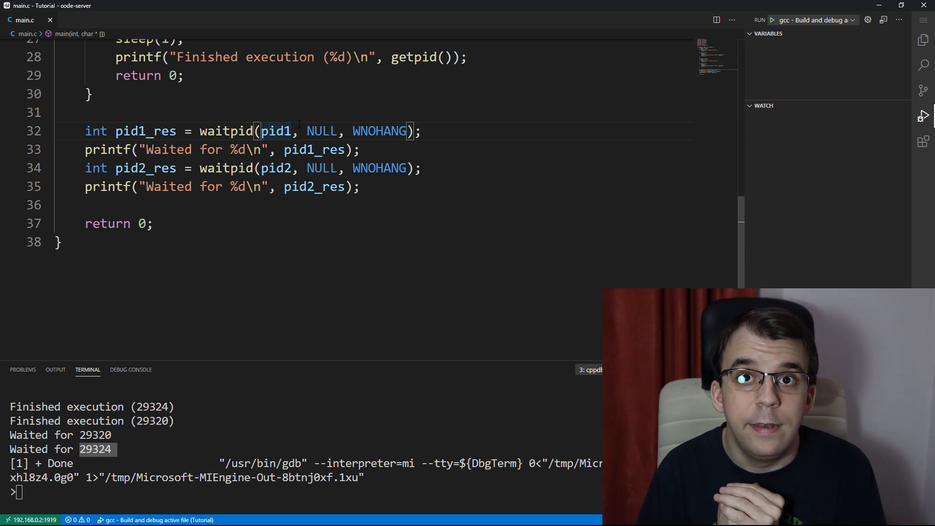
{"action": "double_click", "coordinate": [321, 130]}
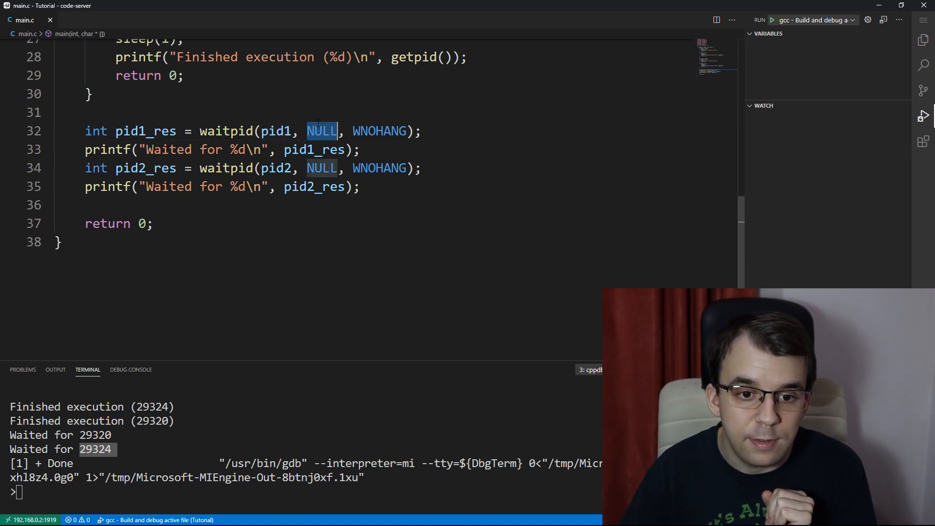
{"action": "mouse_move", "coordinate": [321, 131]}
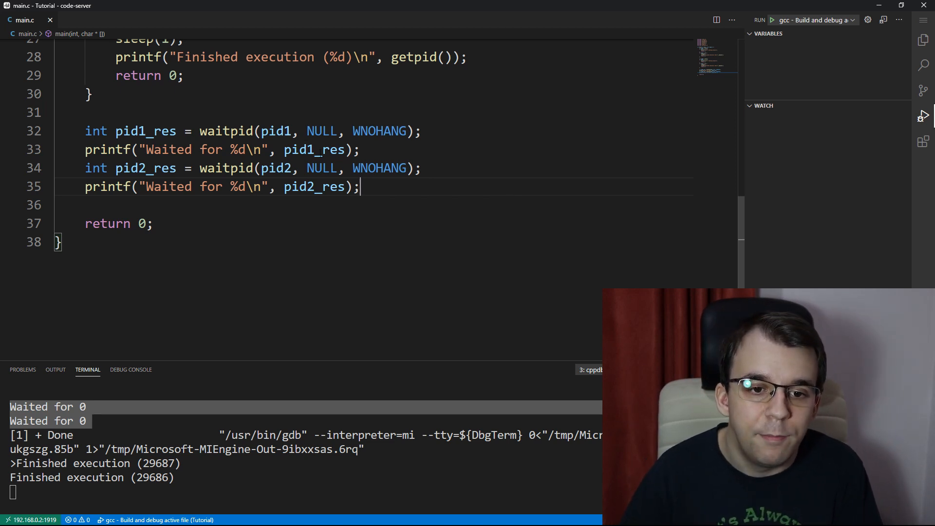
{"action": "mouse_move", "coordinate": [275, 130]}
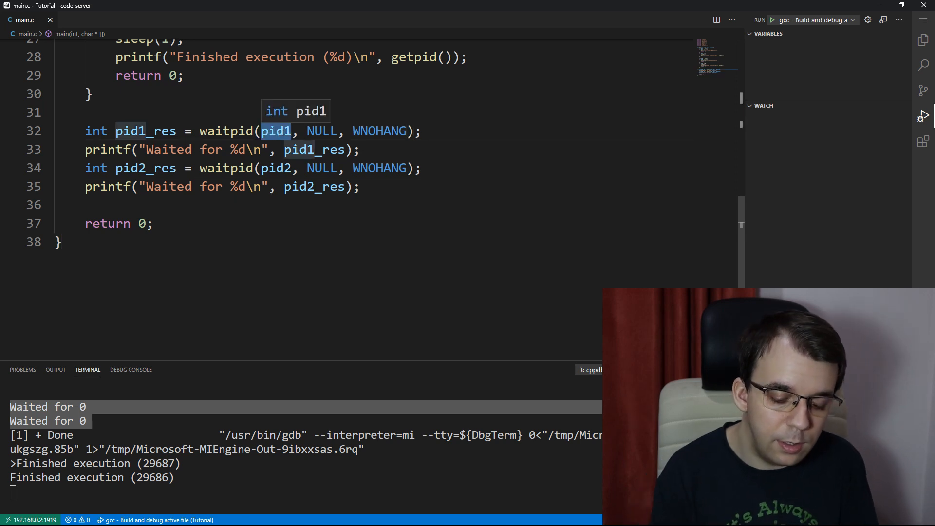
Change the first waitpid's pid1 argument to -1 and highlight WNOHANG.
{"action": "type", "text": "-1"}
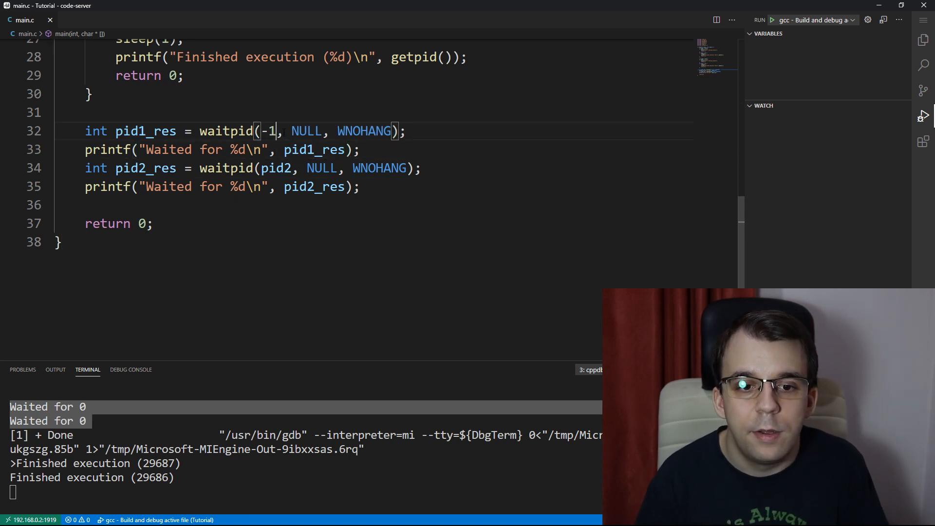
{"action": "double_click", "coordinate": [363, 130]}
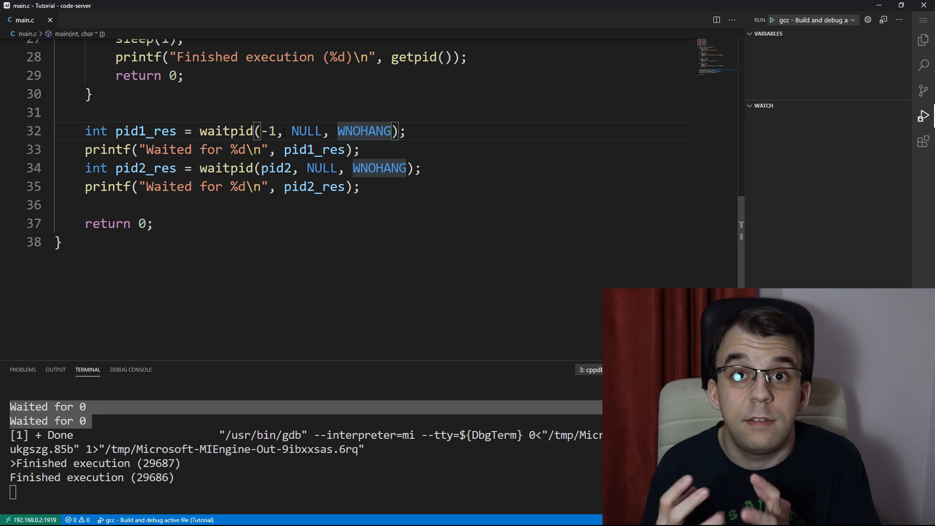